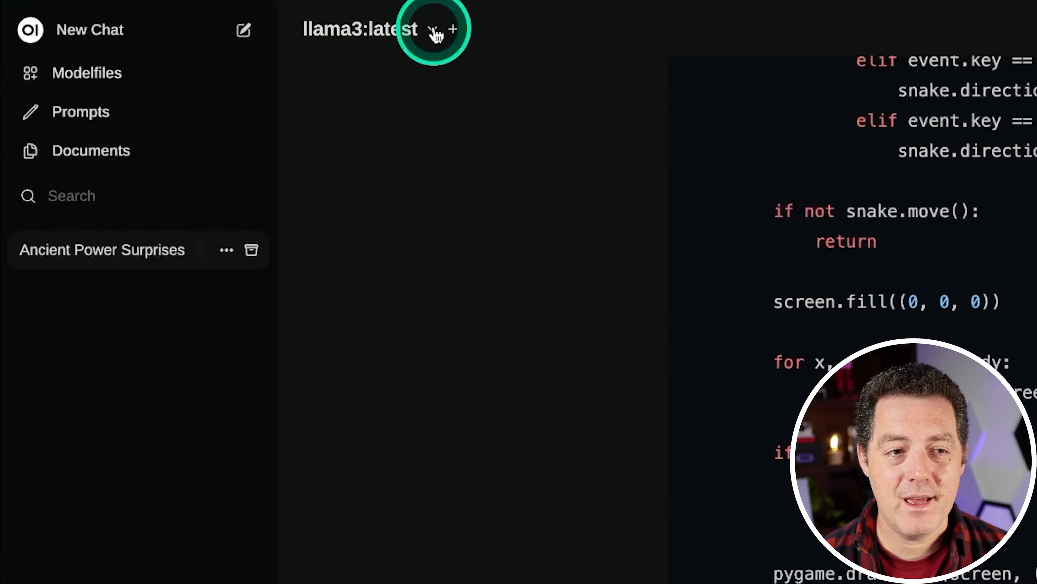
Add a second model alongside llama3:latest so both answer side by side.
{"action": "left_click", "coordinate": [87, 73]}
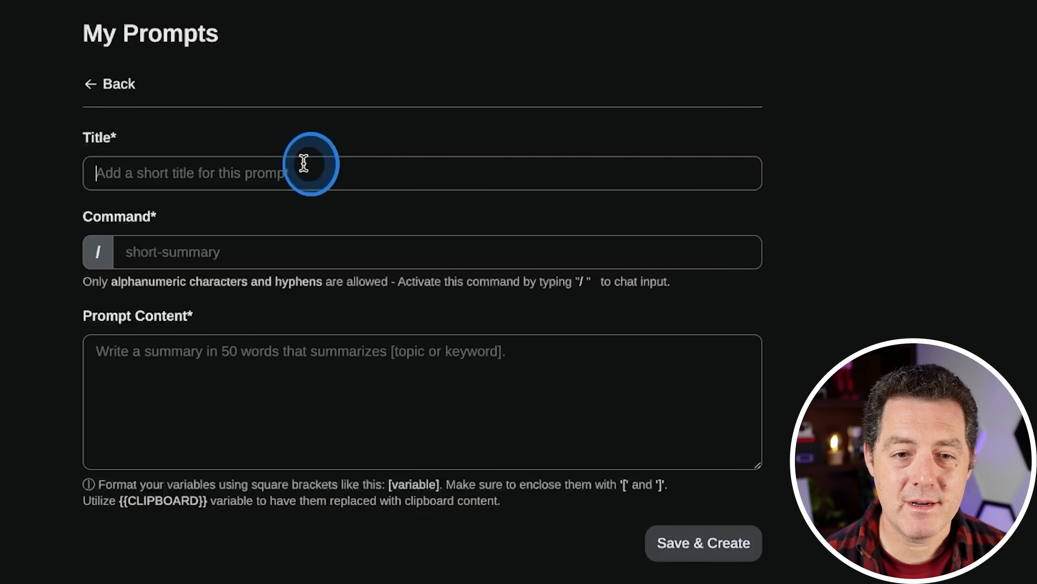
Title the new custom prompt 'step-by-step'.
{"action": "type", "text": "step-by-step"}
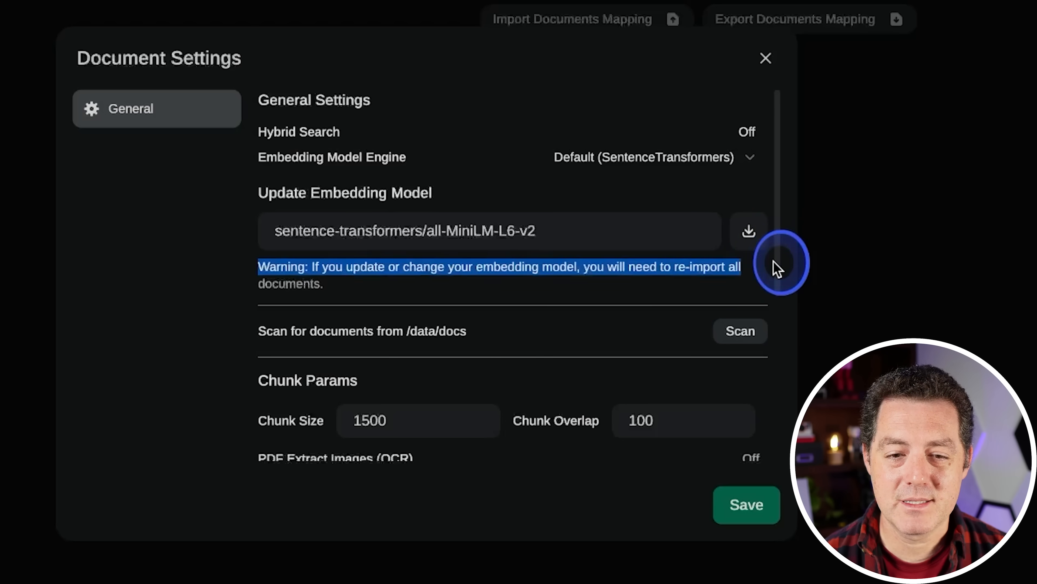
Review the document settings: all-MiniLM-L6-v2 embeddings, chunk size 1500, overlap 100.
{"action": "scroll", "scroll_direction": "down", "scroll_amount": 3}
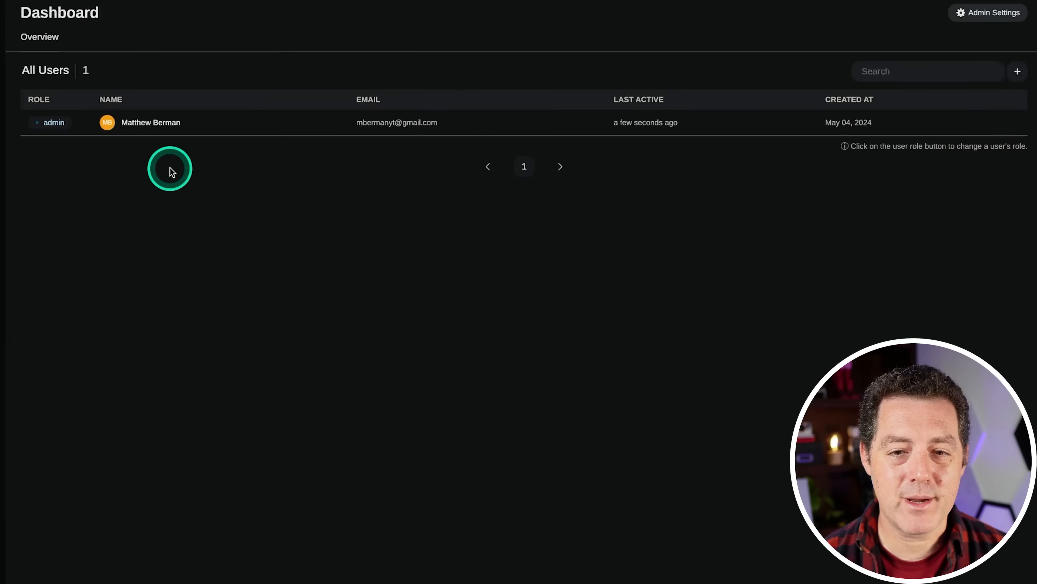
Reach the admin dashboard listing the single admin user from the user menu.
{"action": "left_click", "coordinate": [987, 12]}
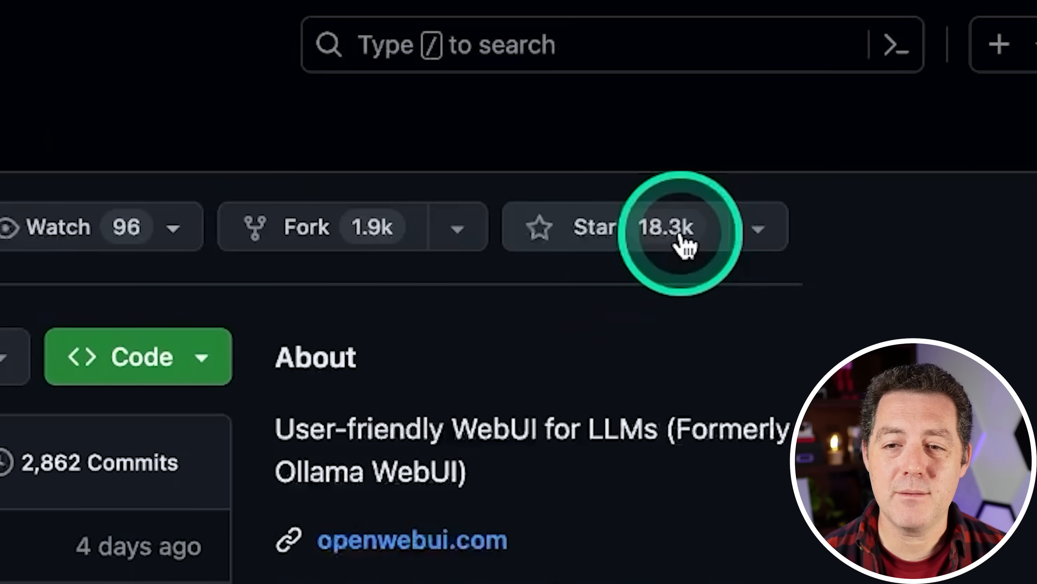
Look over the open-webui repository's About section, commits and star count.
{"action": "scroll", "scroll_direction": "down", "scroll_amount": 3}
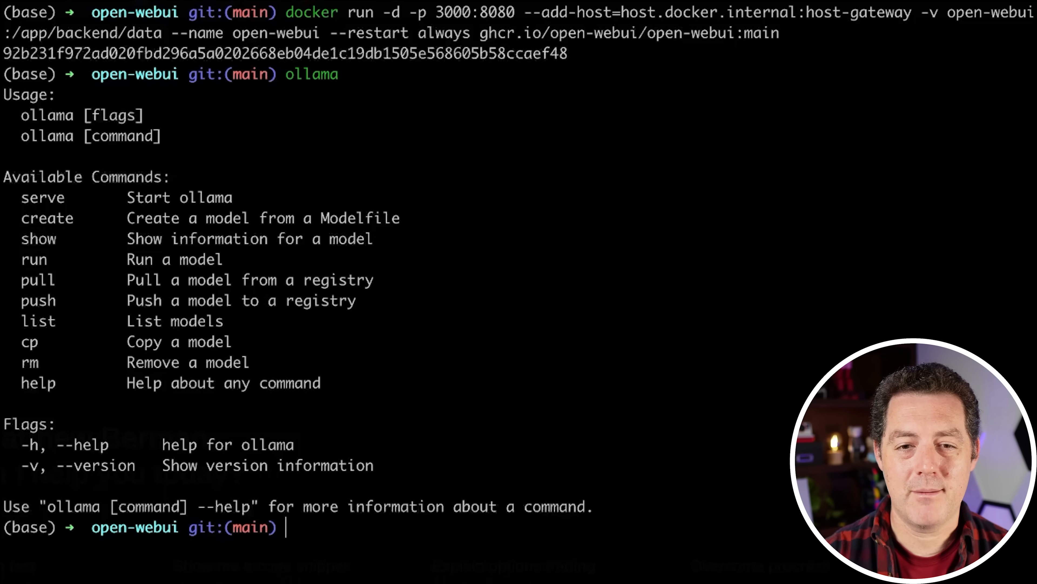
Enter the ollama command at the prompt to list its commands and flags.
{"action": "type", "text": "ollama"}
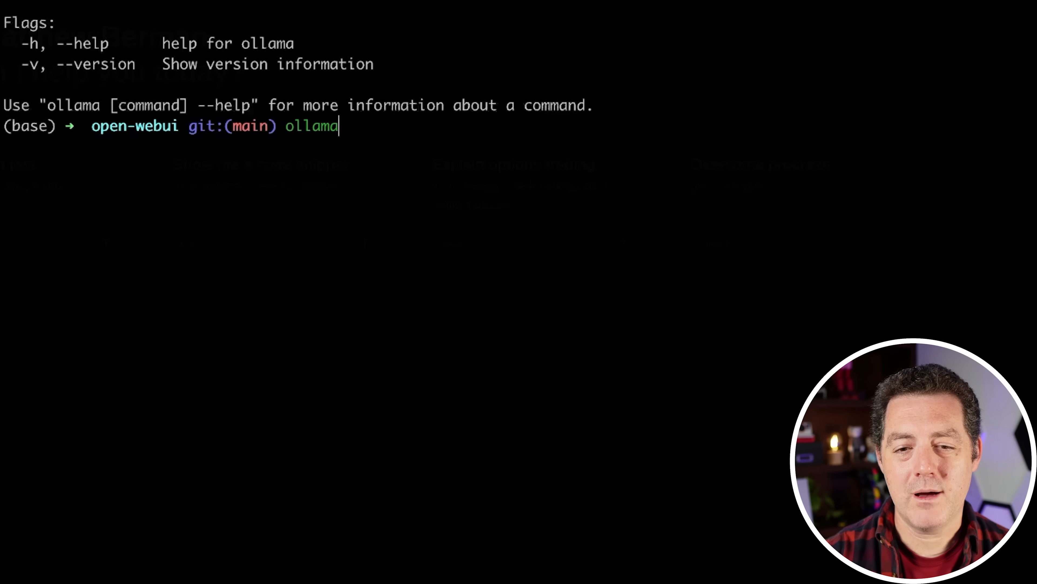